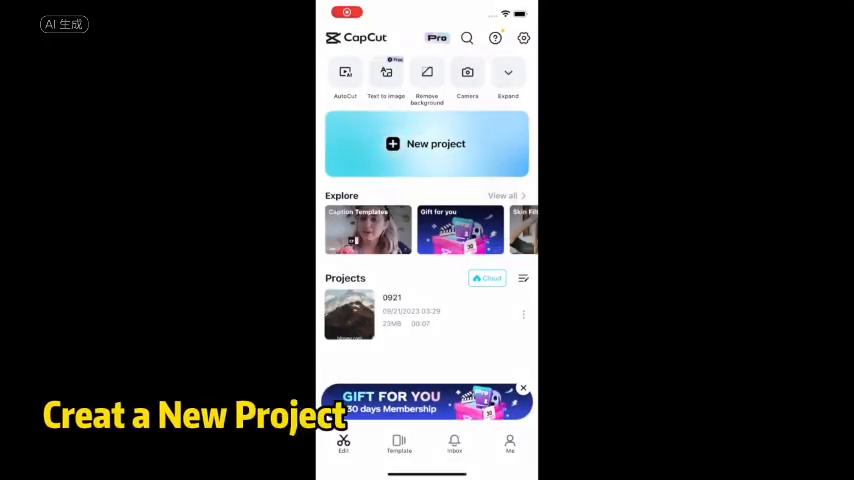
Create a new CapCut project from the home screen.
left_click(426, 144)
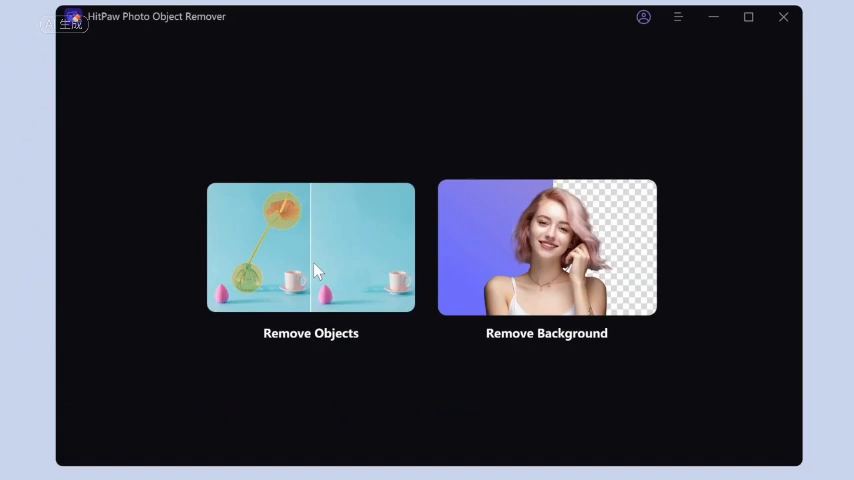
Choose Remove Objects and import the mountain image with the hitpaw.com text.
left_click(310, 246)
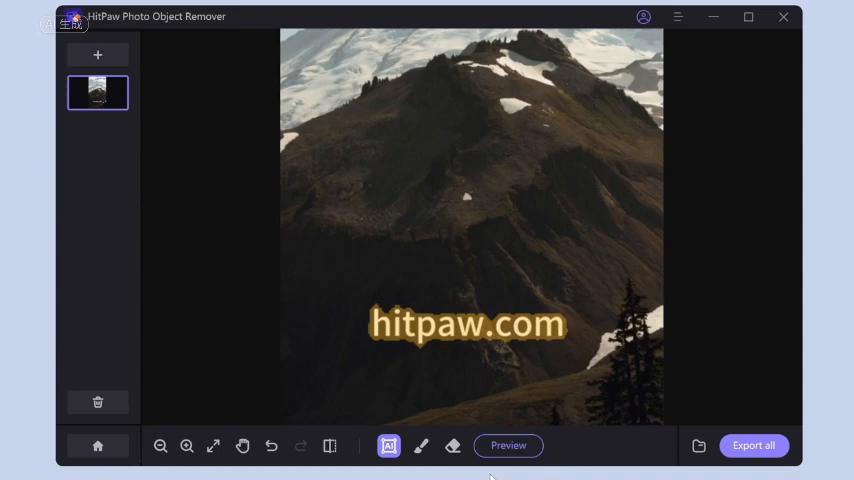
left_click(508, 444)
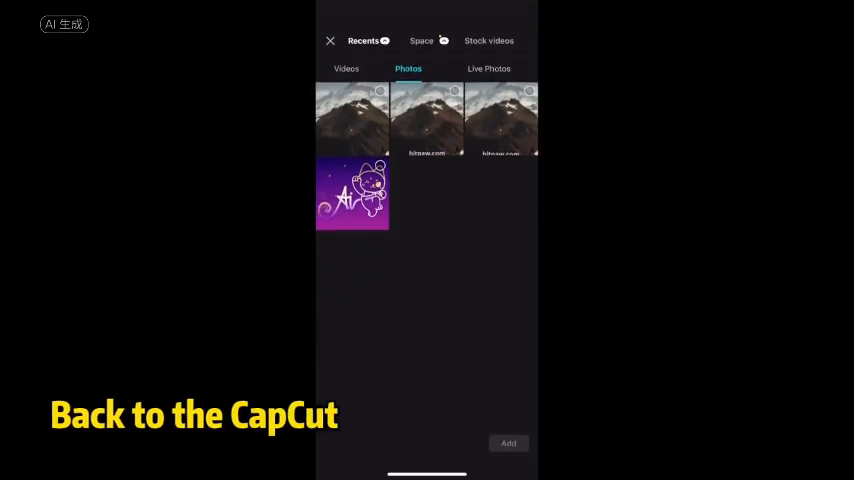
Add the first mountain photo from the Photos picker to the project timeline.
left_click(352, 120)
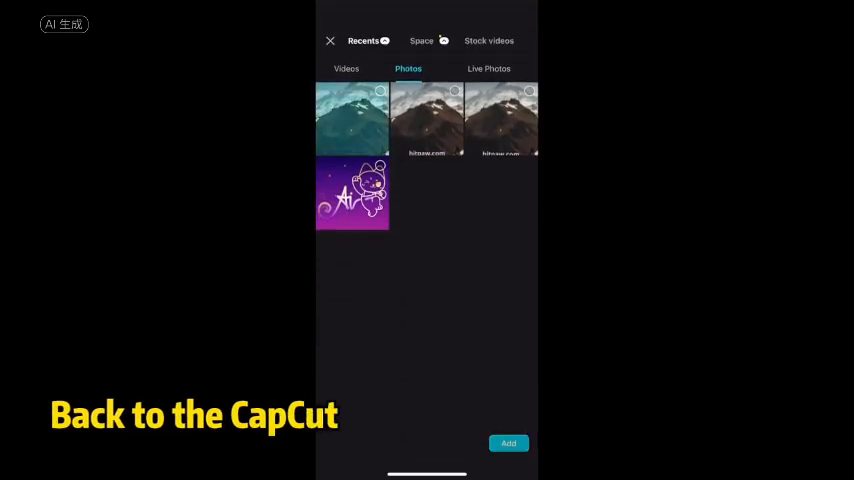
left_click(508, 444)
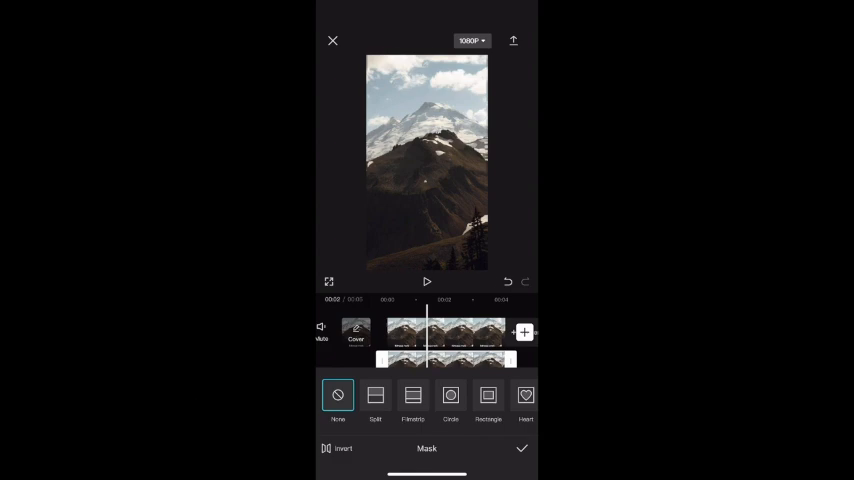
Apply a mask shape to the overlay clip covering the text area and add the overlay.
left_click(488, 396)
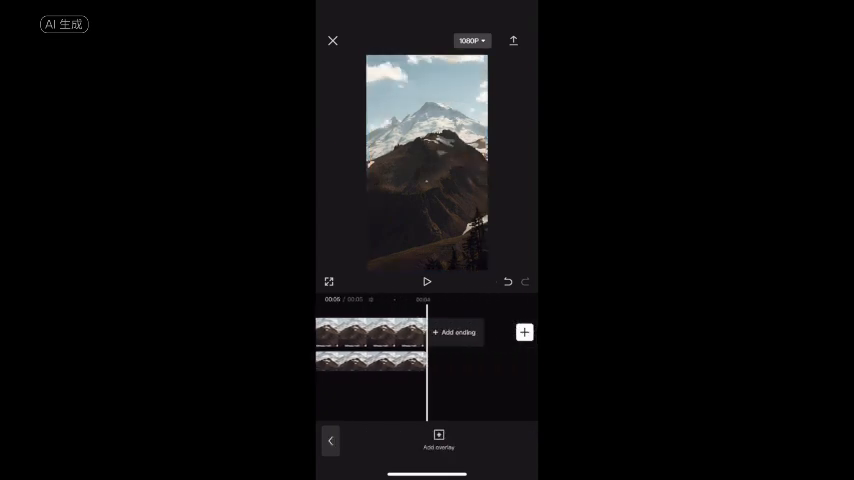
left_click(512, 40)
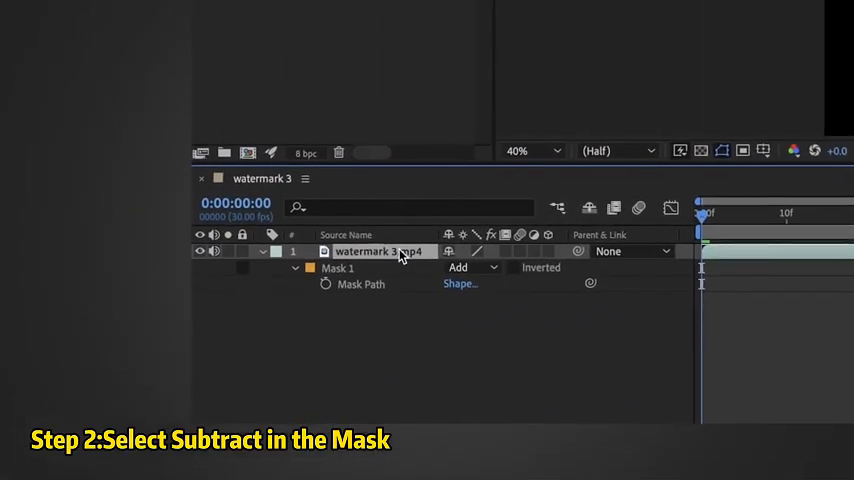
Set Mask 1 on the watermark 3.mp4 layer to Subtract mode.
left_click(472, 268)
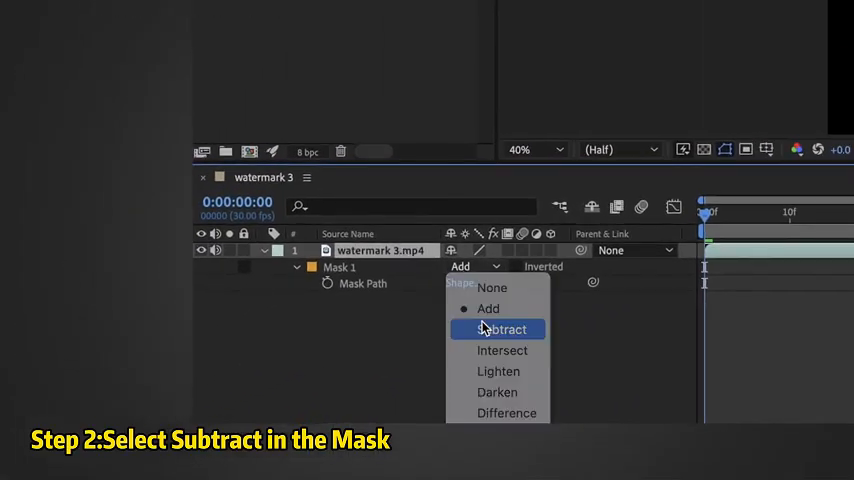
left_click(500, 328)
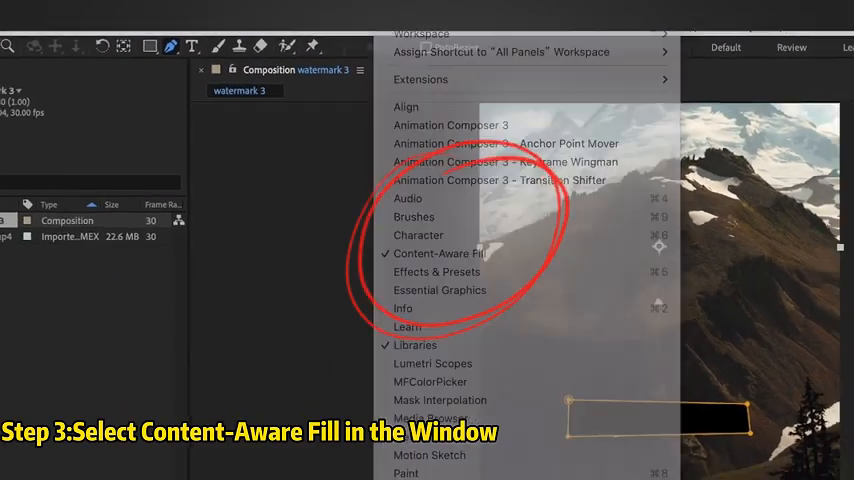
Generate a Content-Aware Fill layer with Edge Blend over the work area for the masked text.
left_click(438, 252)
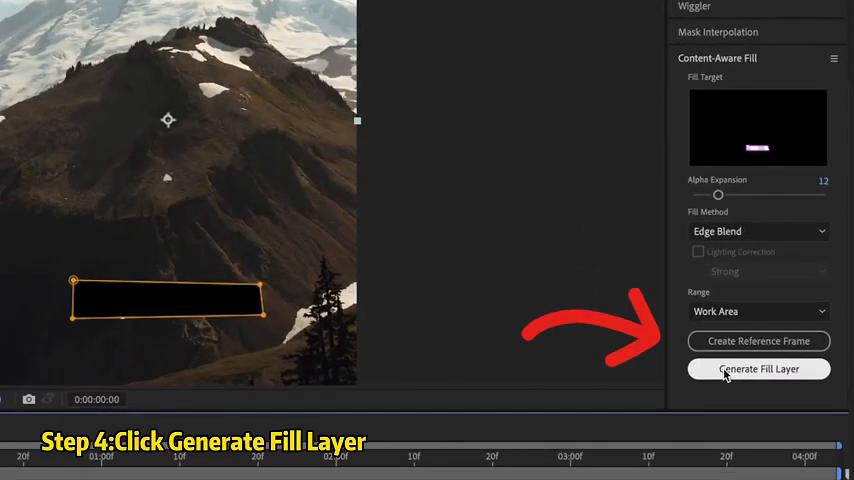
left_click(758, 368)
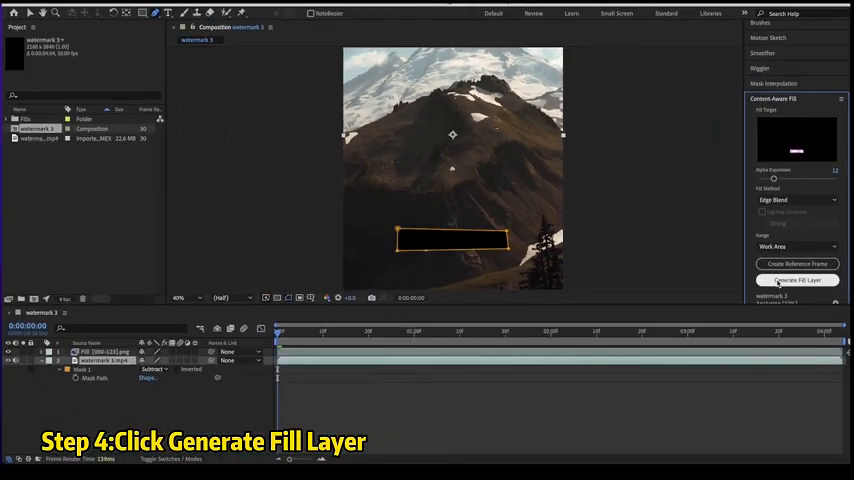
left_click(796, 280)
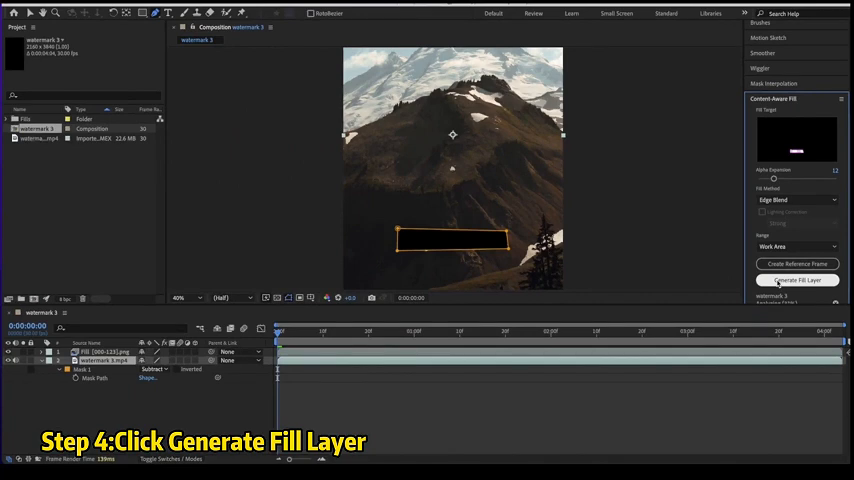
left_click(796, 280)
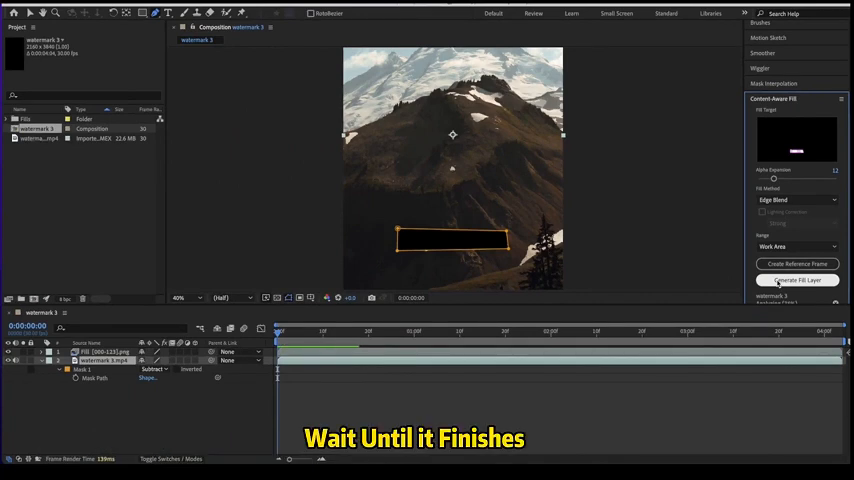